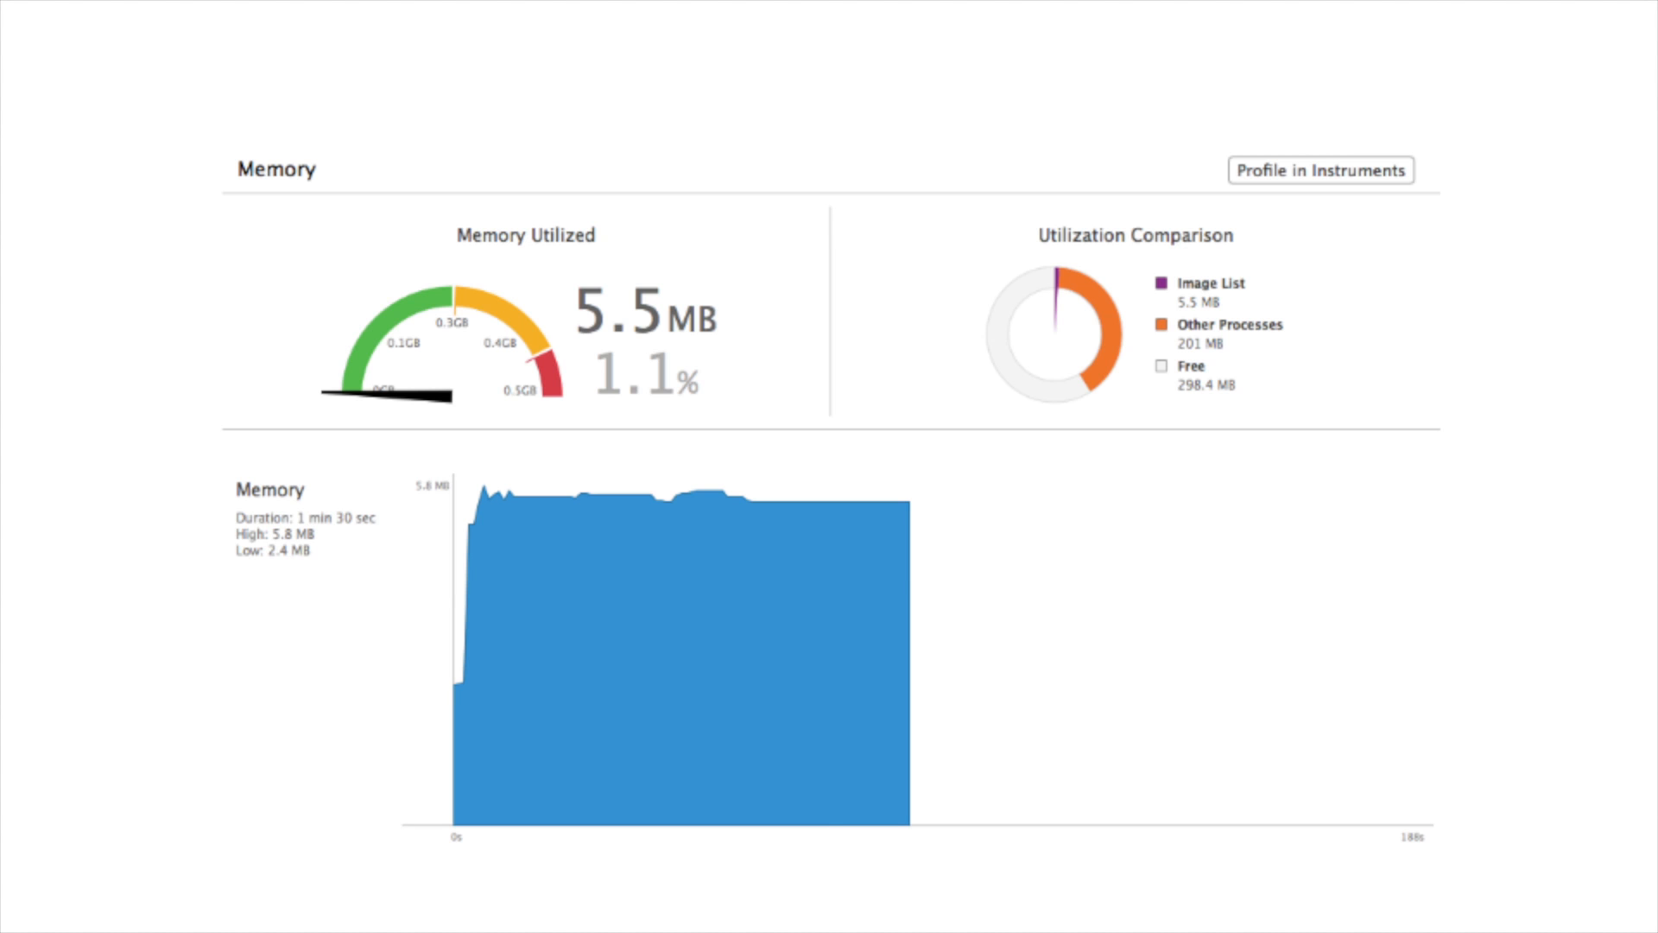
Step: Profile the running Image List app in Instruments from the Memory debug gauge
{"action": "left_click", "coordinate": [1321, 170]}
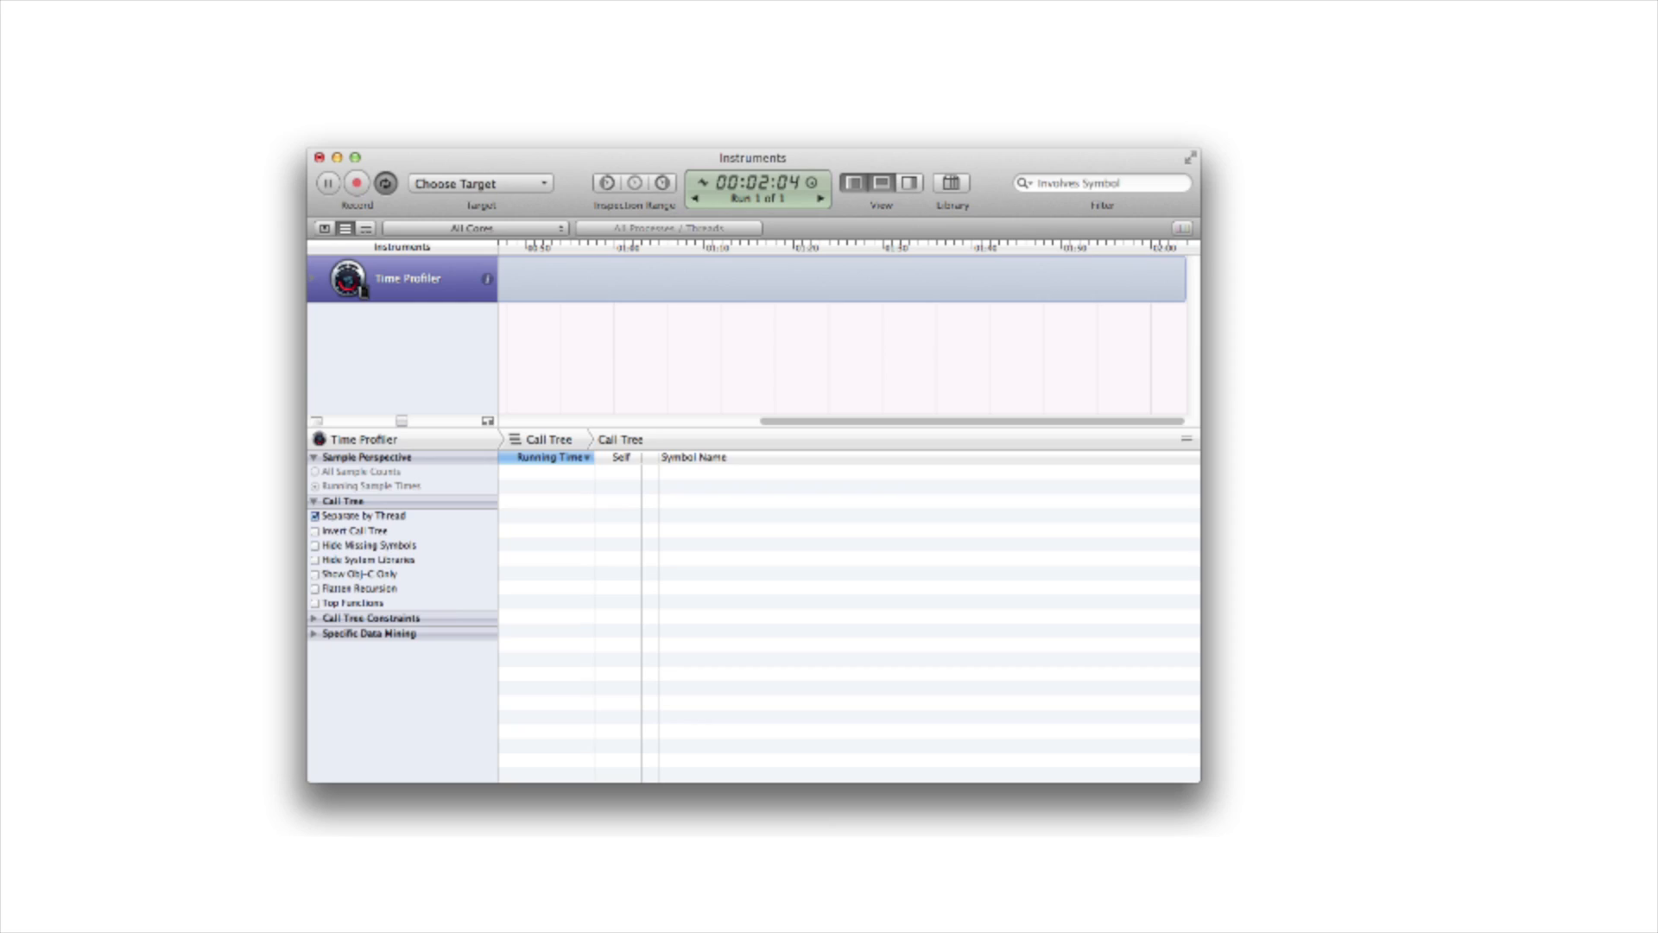